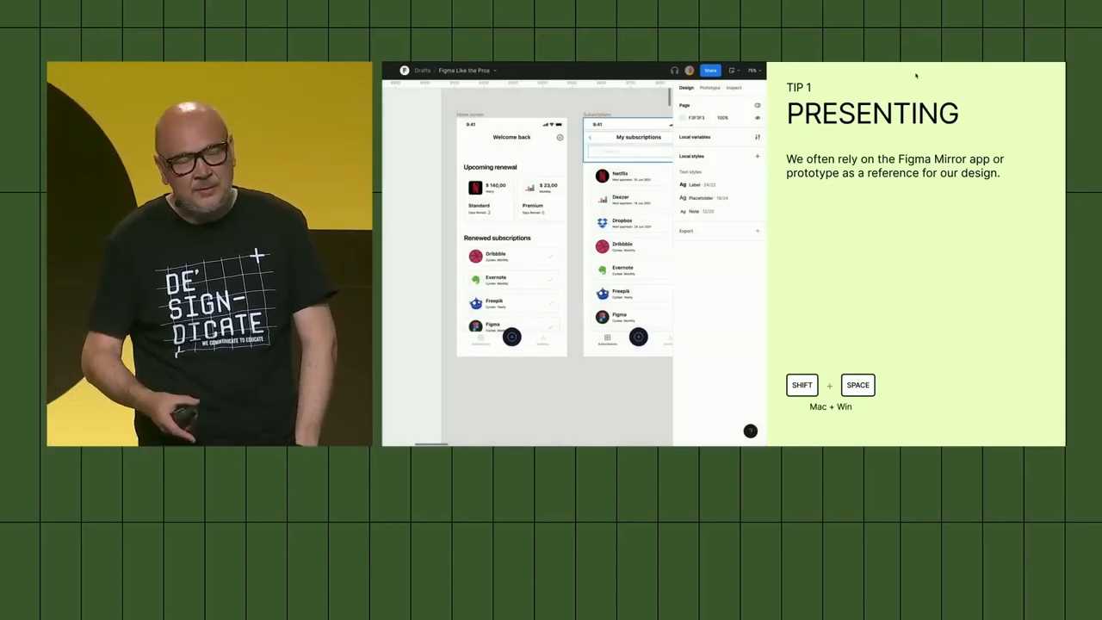
# Preview the My subscriptions prototype in a window beside the home screen designs.
pyautogui.click(720, 75)
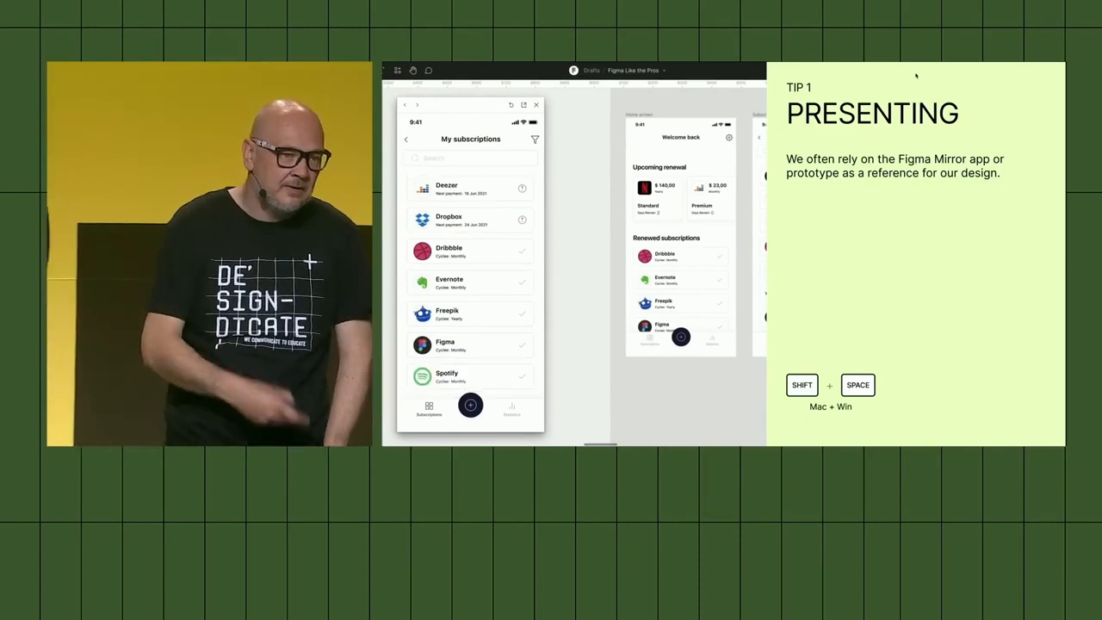
pyautogui.click(470, 405)
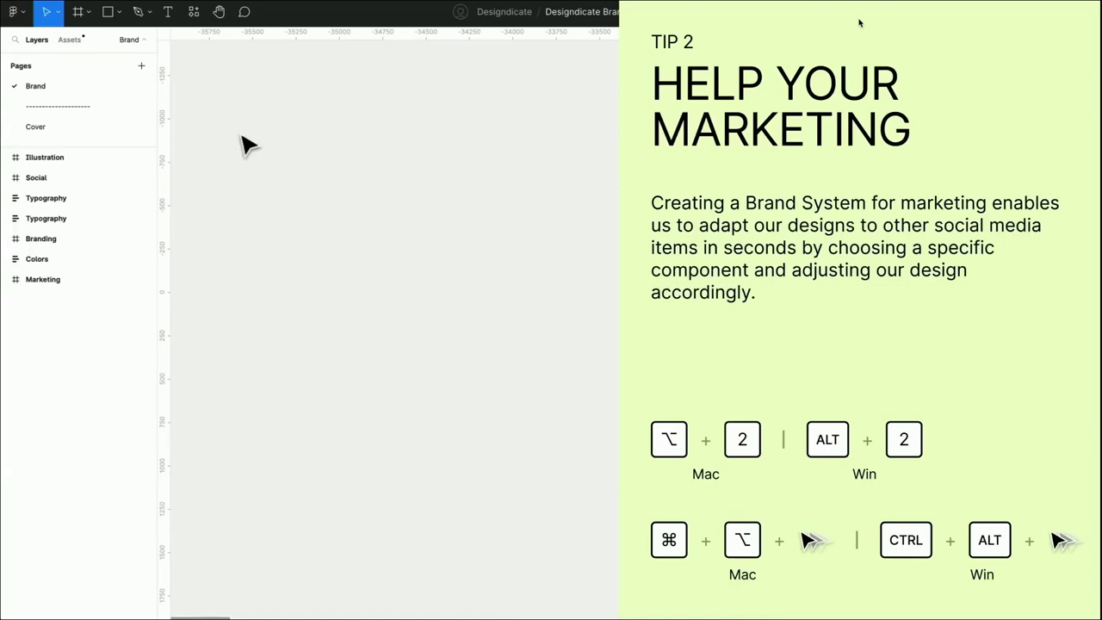
# Switch to the Designdicate Brand file to show its Brand page and sections.
pyautogui.click(70, 39)
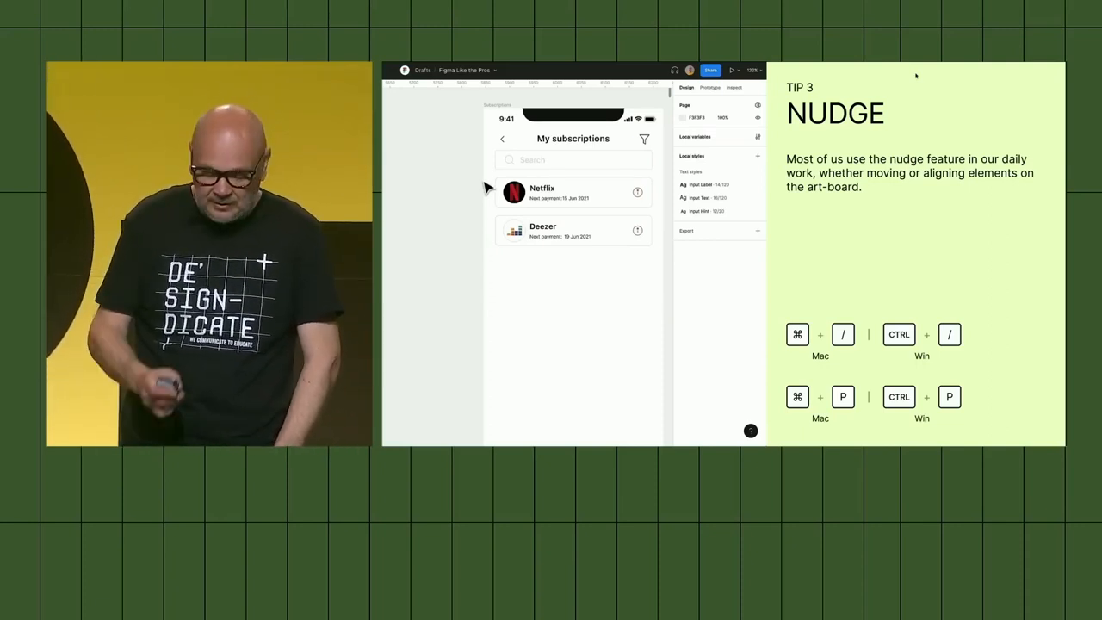
# Select the Netflix and Deezer subscription rows together so they move as one.
pyautogui.click(573, 191)
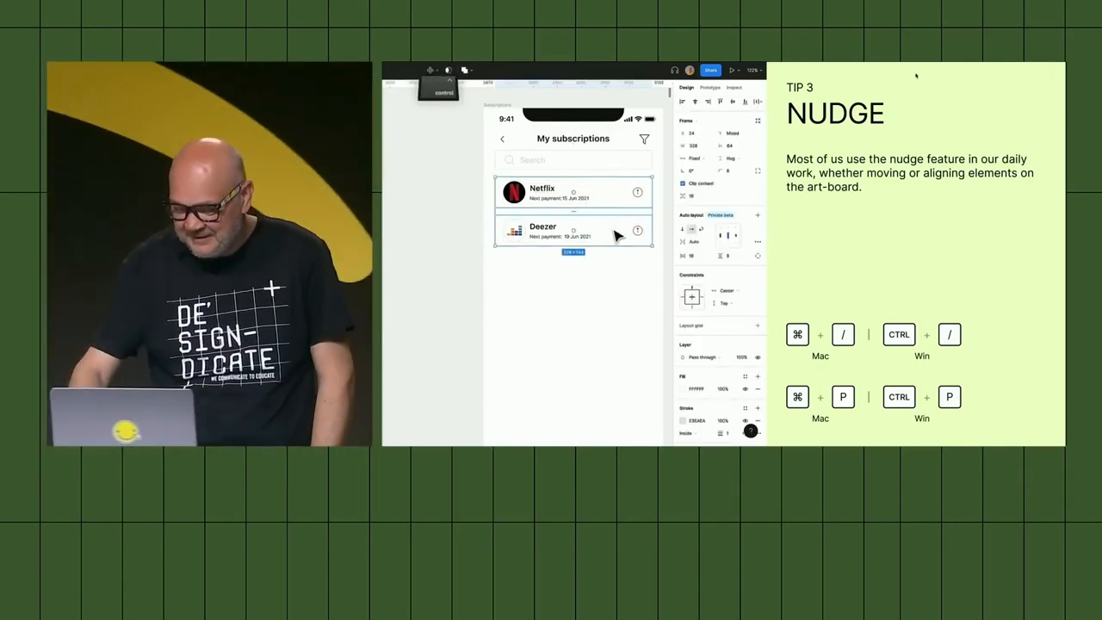
pyautogui.press('g')
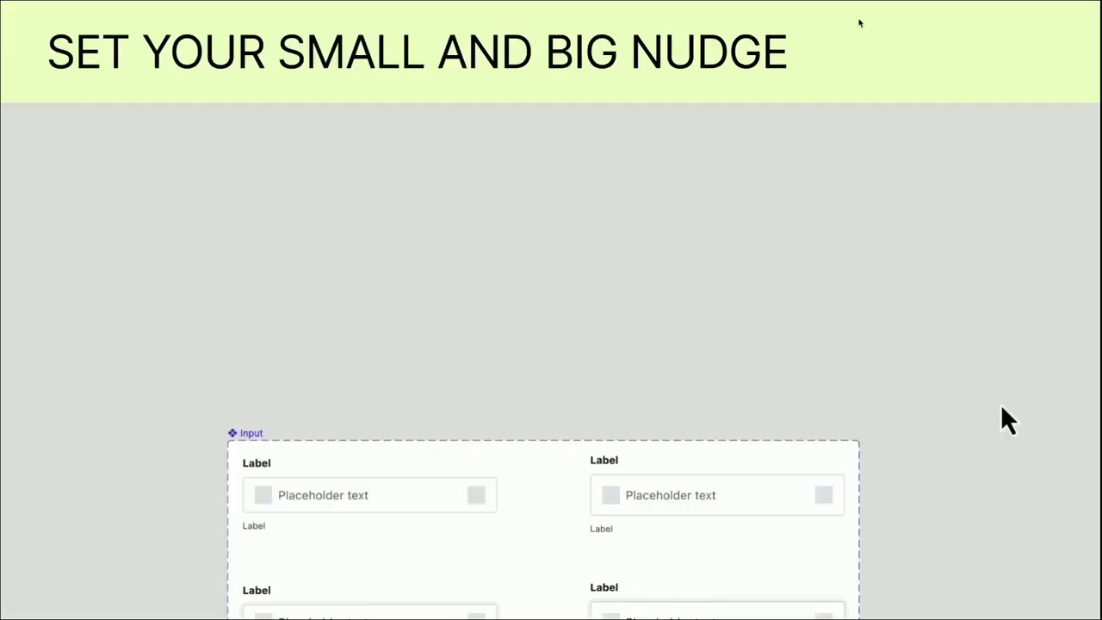
pyautogui.moveTo(1012, 422)
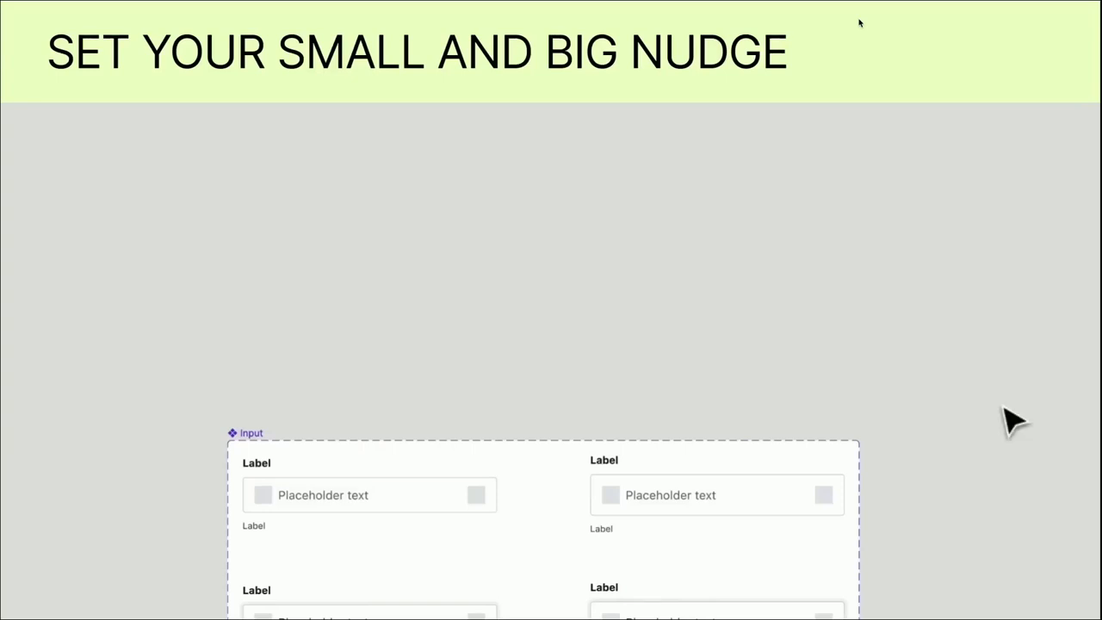
# Open Nudge amount settings and review small nudge 4 and big nudge 8.
pyautogui.write('n')
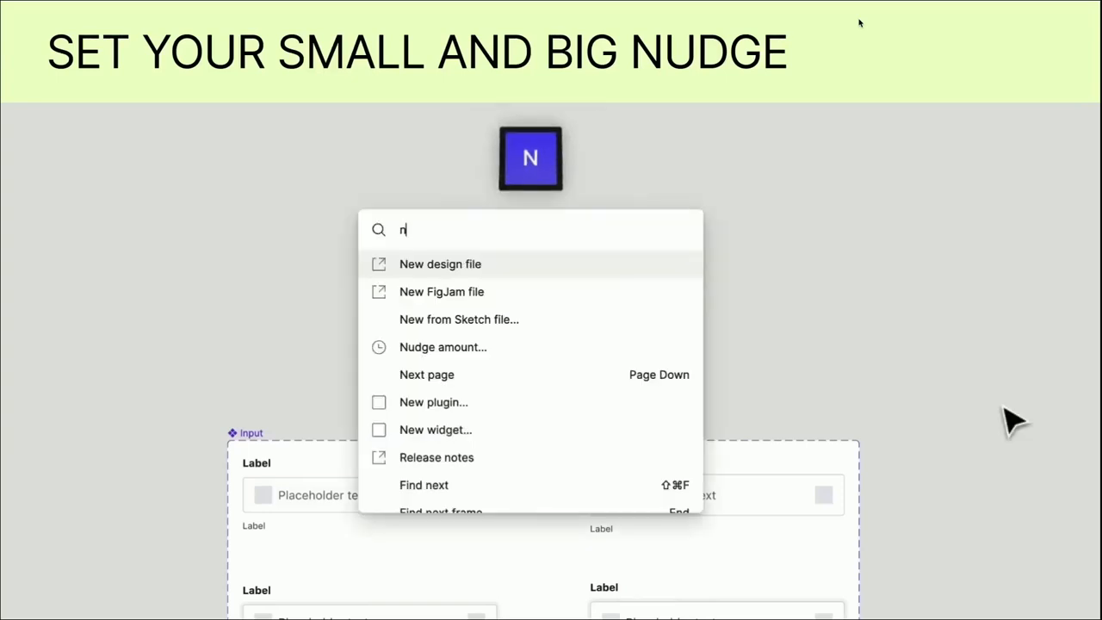
pyautogui.click(443, 346)
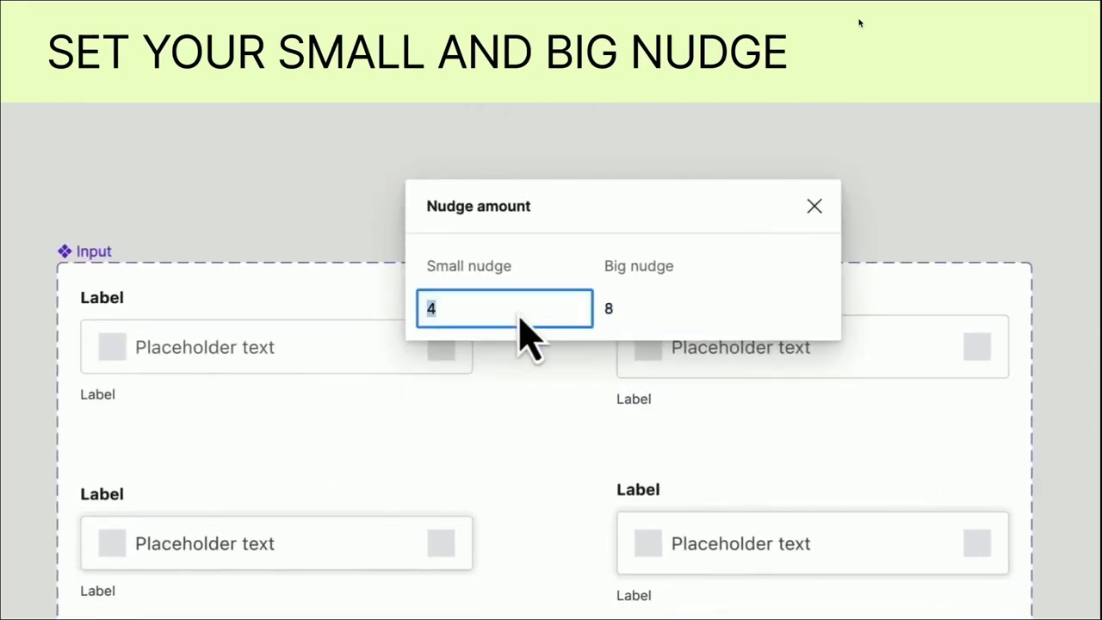
pyautogui.click(682, 308)
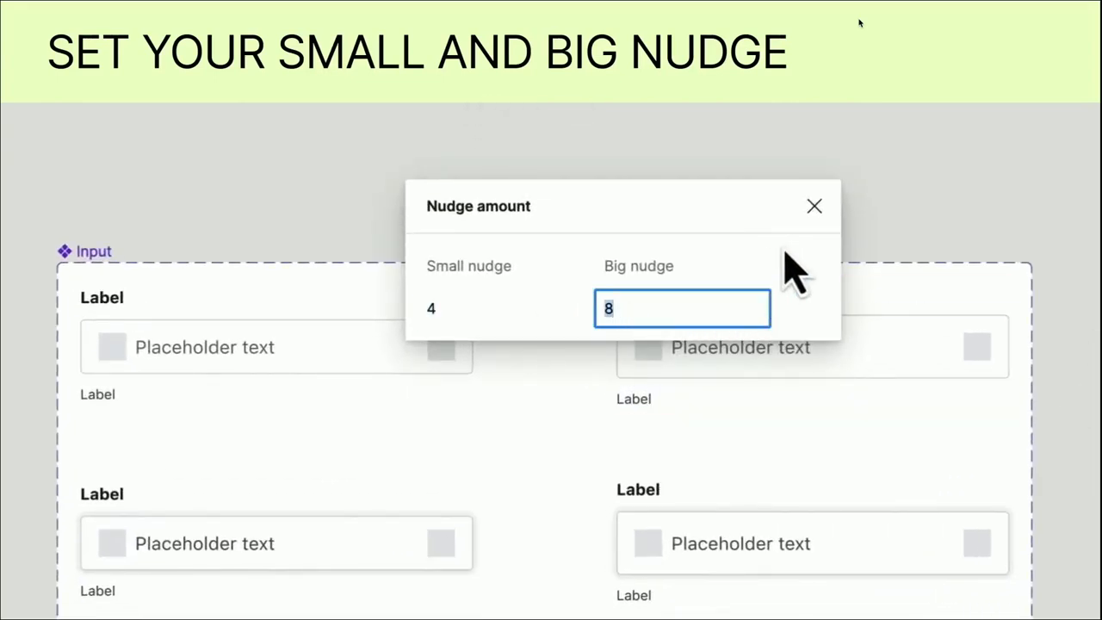
pyautogui.click(813, 206)
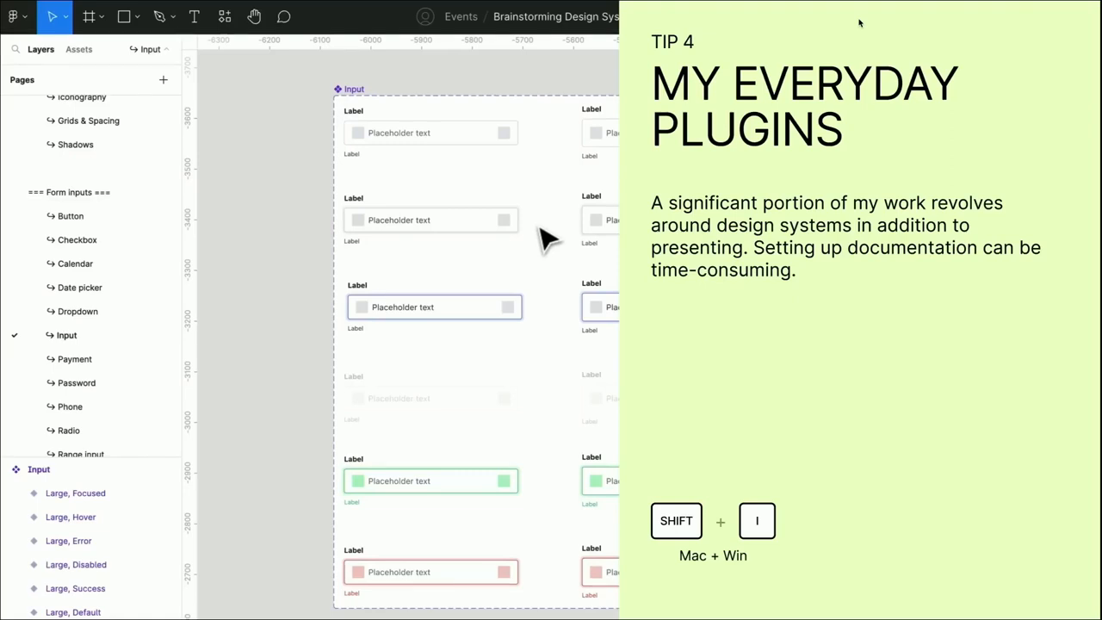
# Show only saved plugins, such as Auto Documentation and Style Organizer.
pyautogui.click(199, 16)
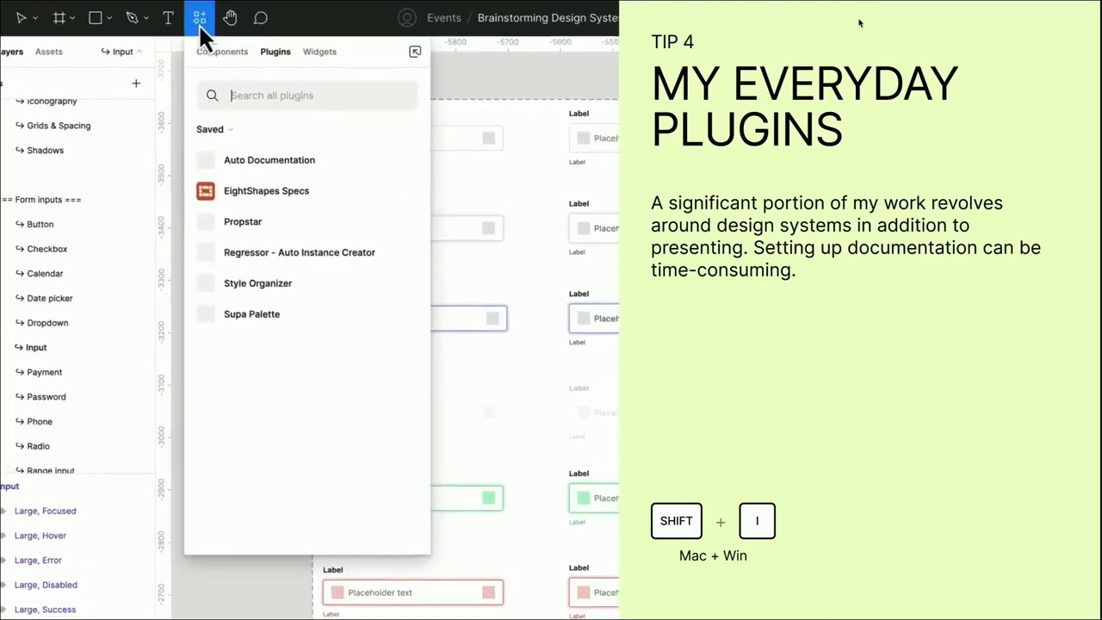
pyautogui.click(213, 129)
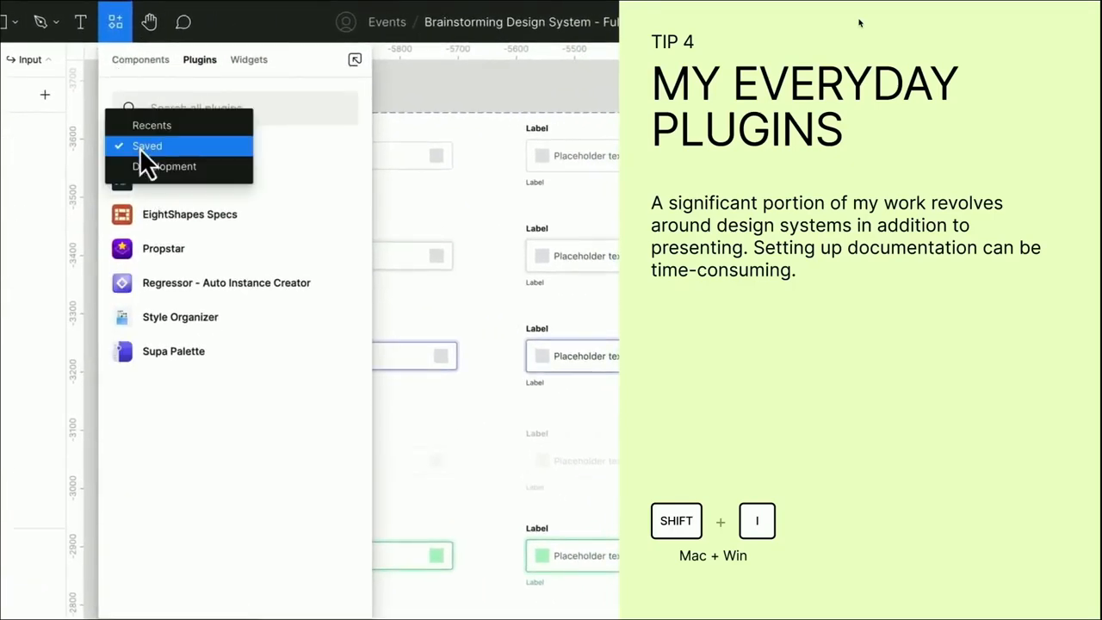
pyautogui.click(146, 146)
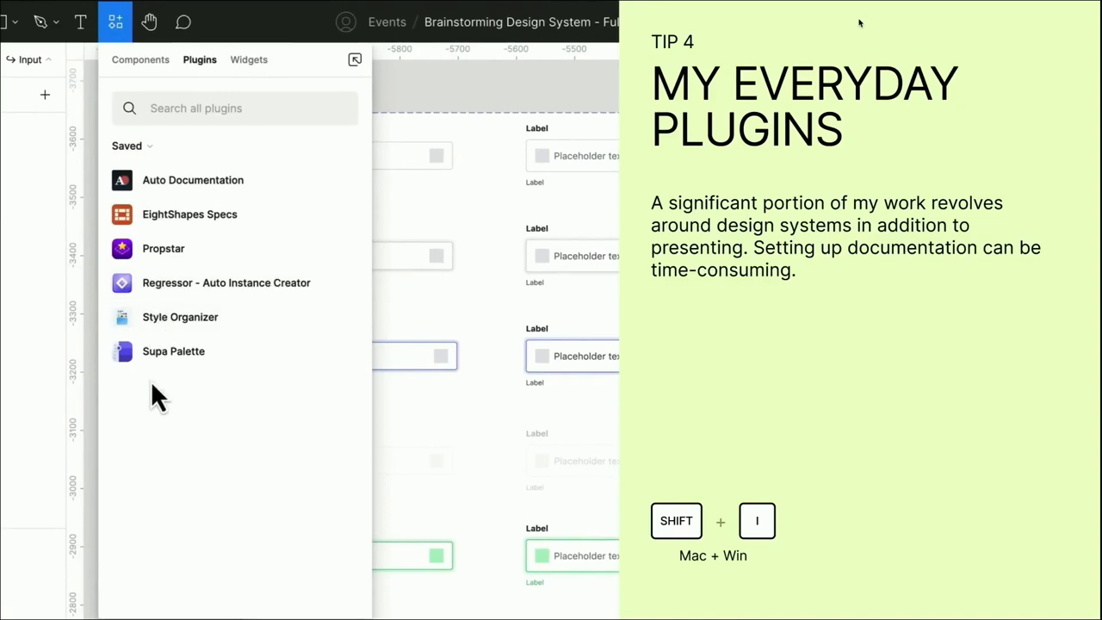
pyautogui.click(115, 22)
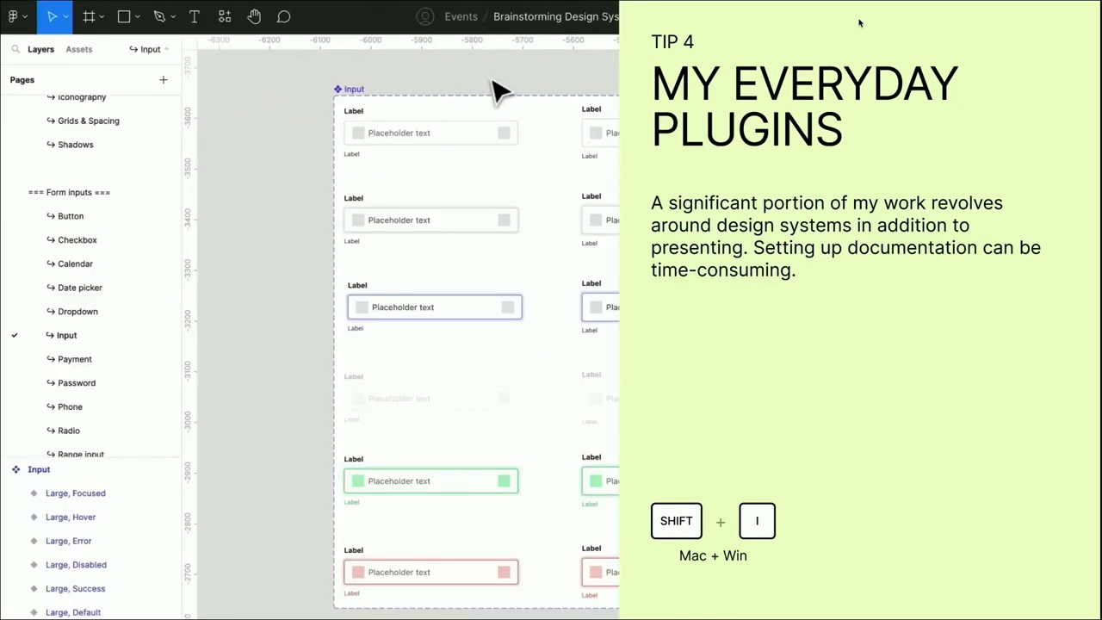
pyautogui.click(224, 17)
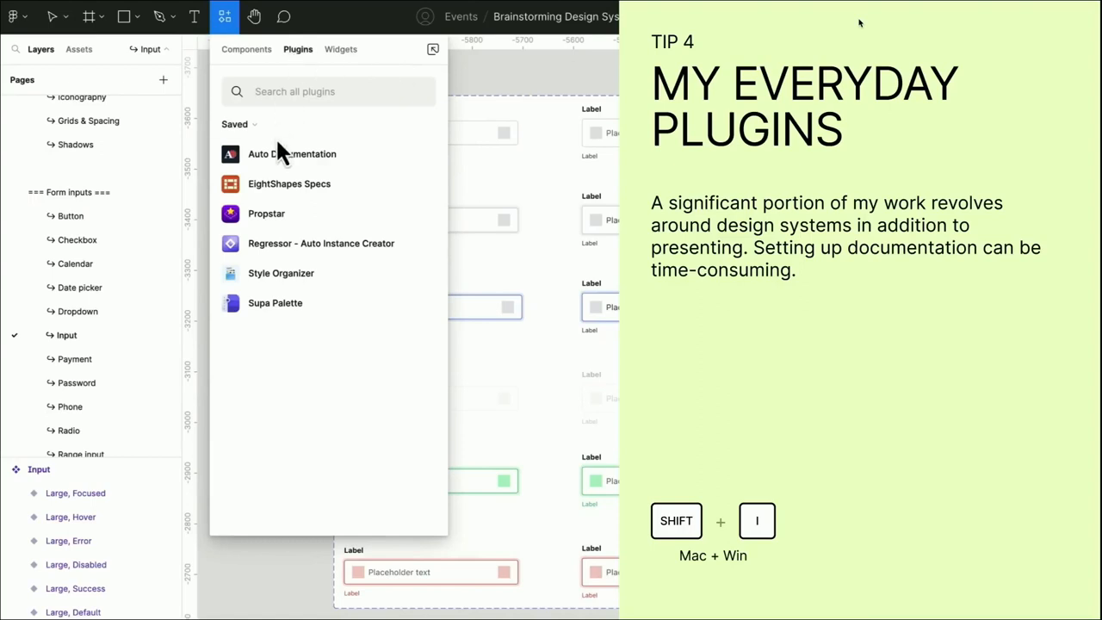
pyautogui.moveTo(512, 95)
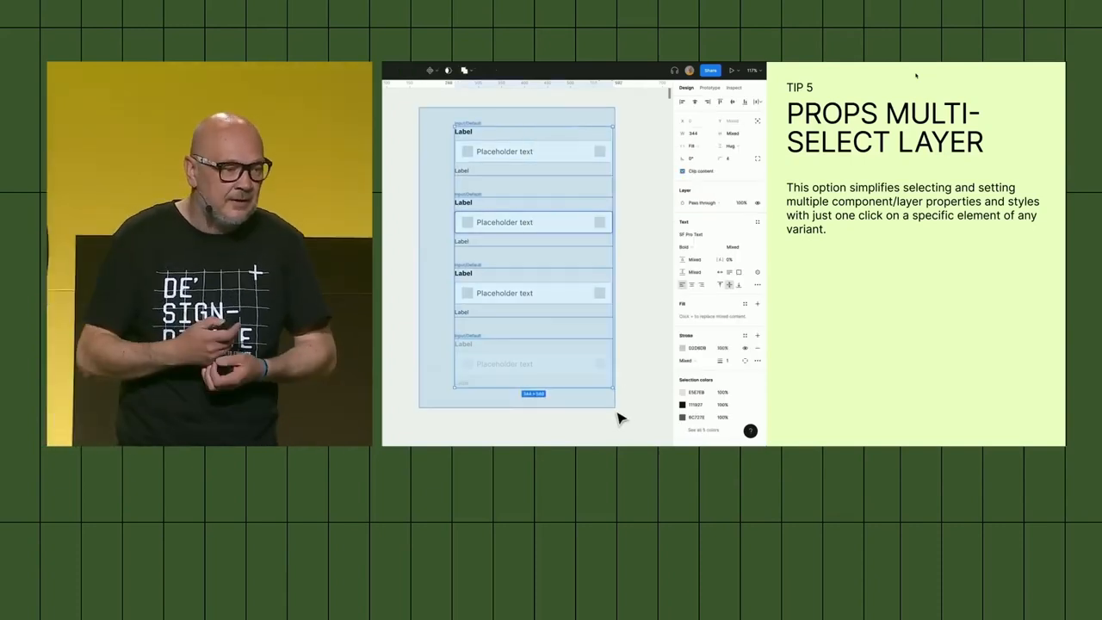
# Select every variant's Label layer and add one shared Show label visibility property.
pyautogui.click(430, 69)
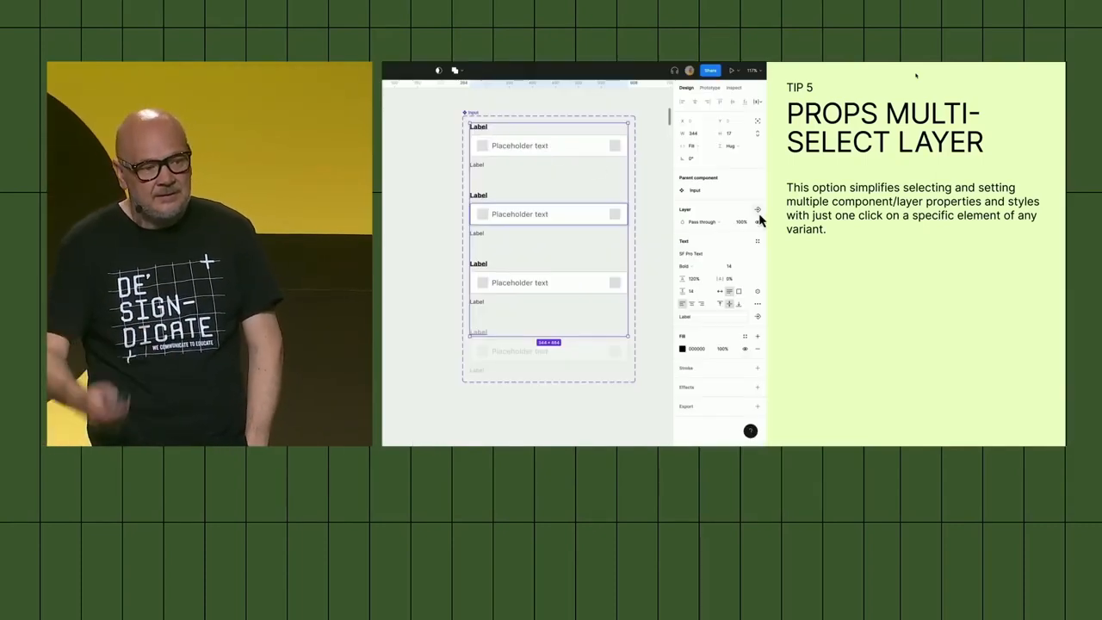
pyautogui.click(757, 209)
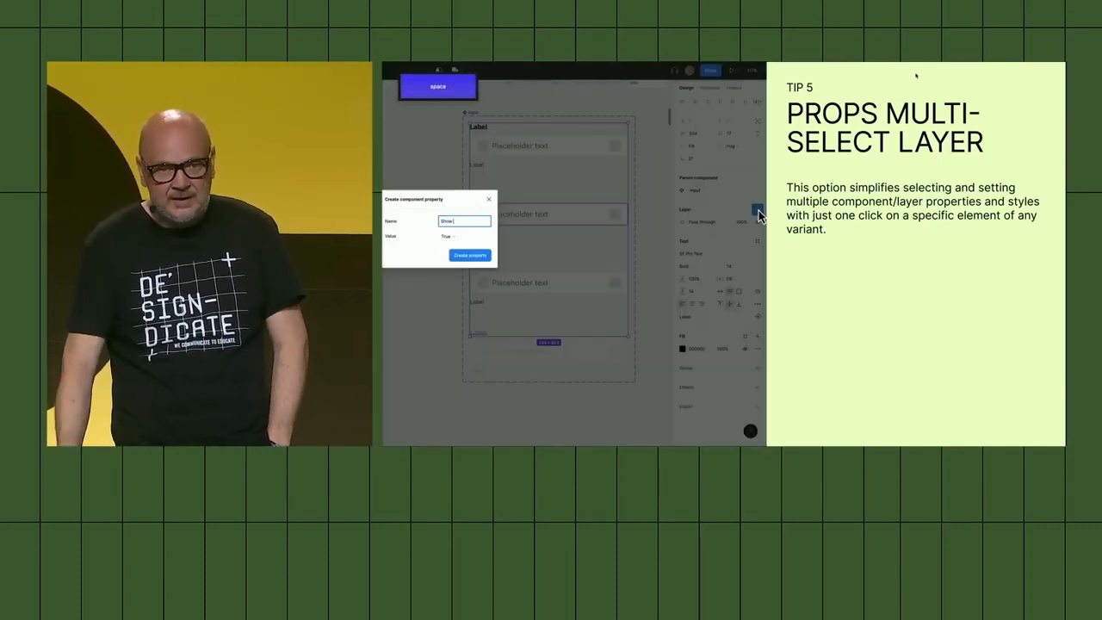
pyautogui.click(470, 255)
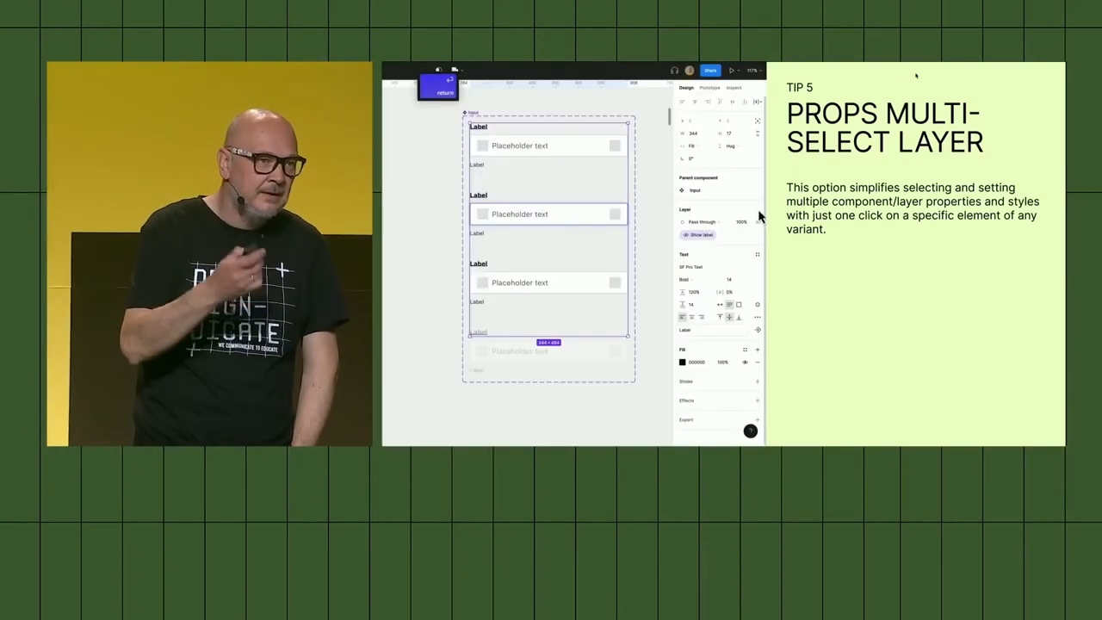
pyautogui.click(758, 269)
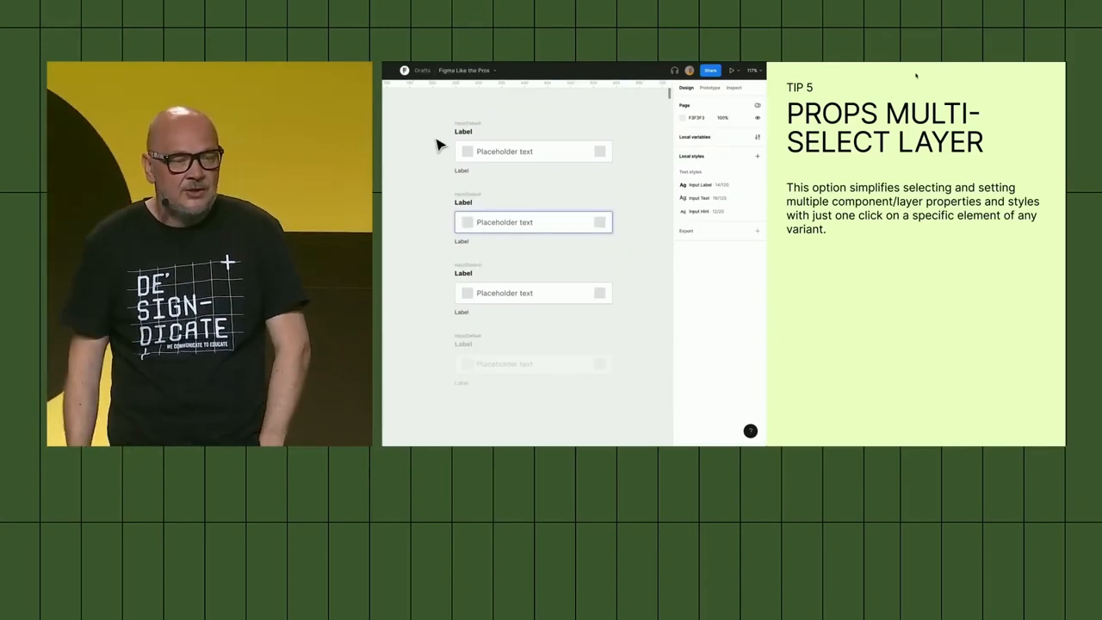
pyautogui.click(758, 267)
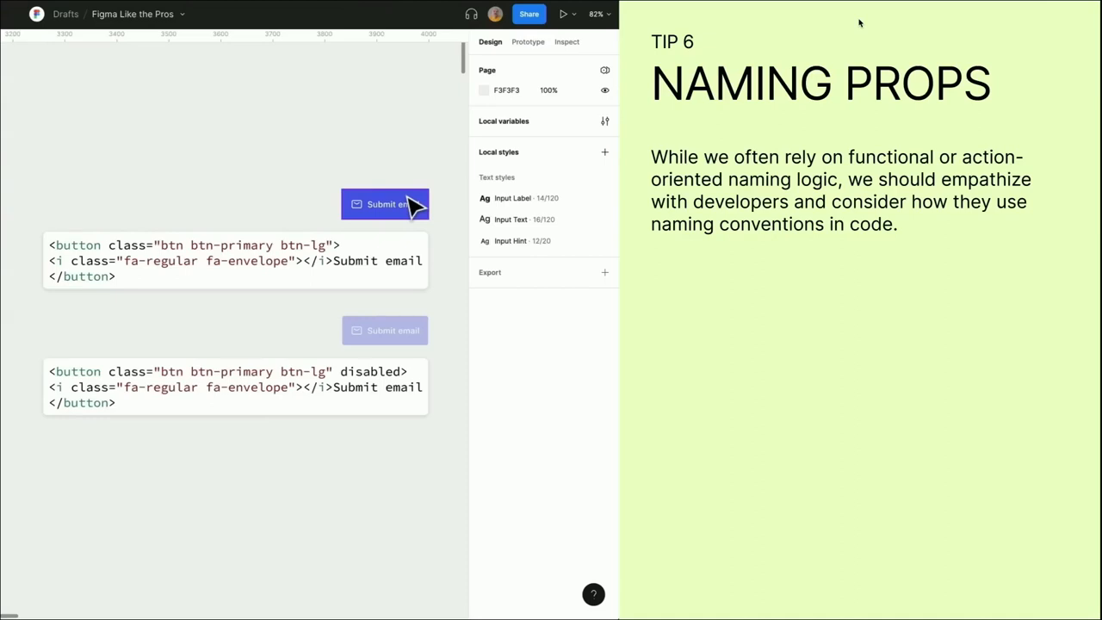
# Inspect the enabled and disabled Submit email buttons, setting the disabled state to .btn:disabled.
pyautogui.click(385, 204)
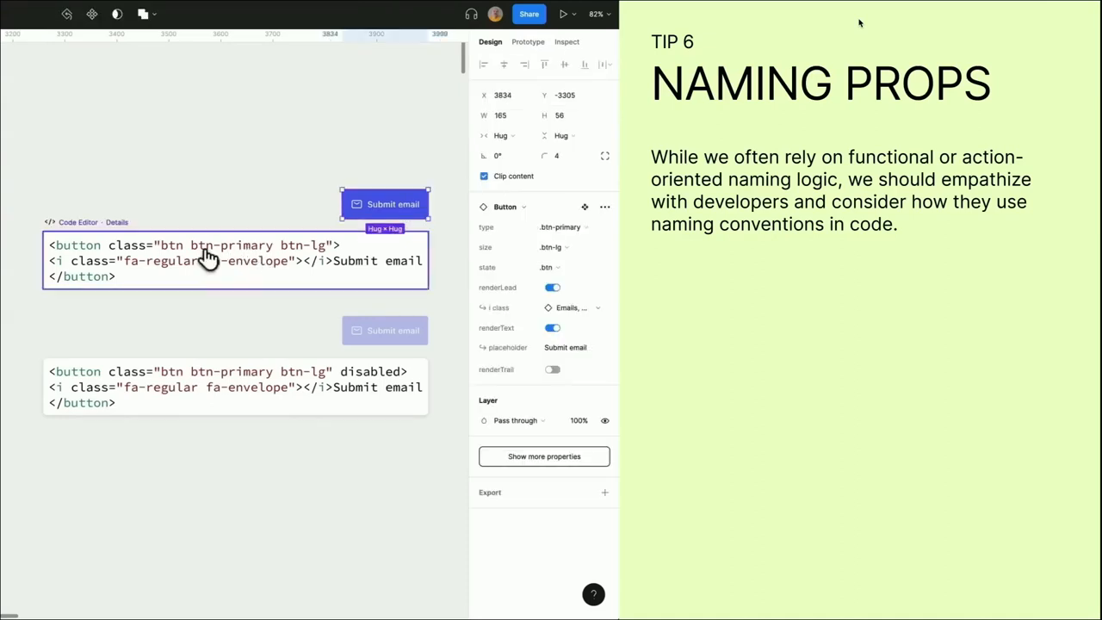
pyautogui.moveTo(310, 267)
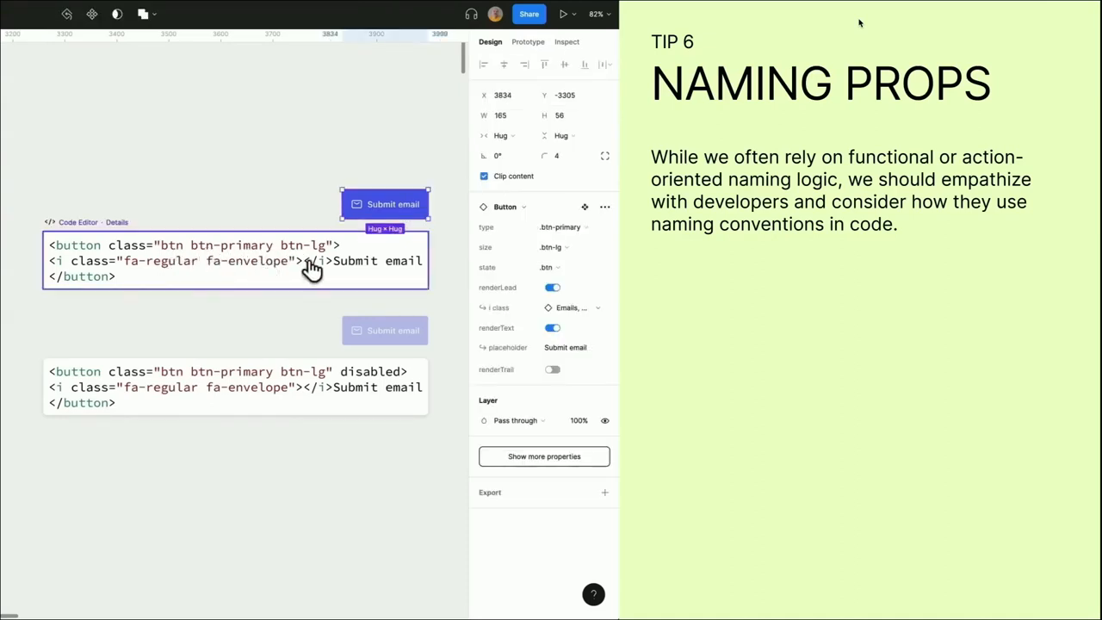
pyautogui.click(560, 227)
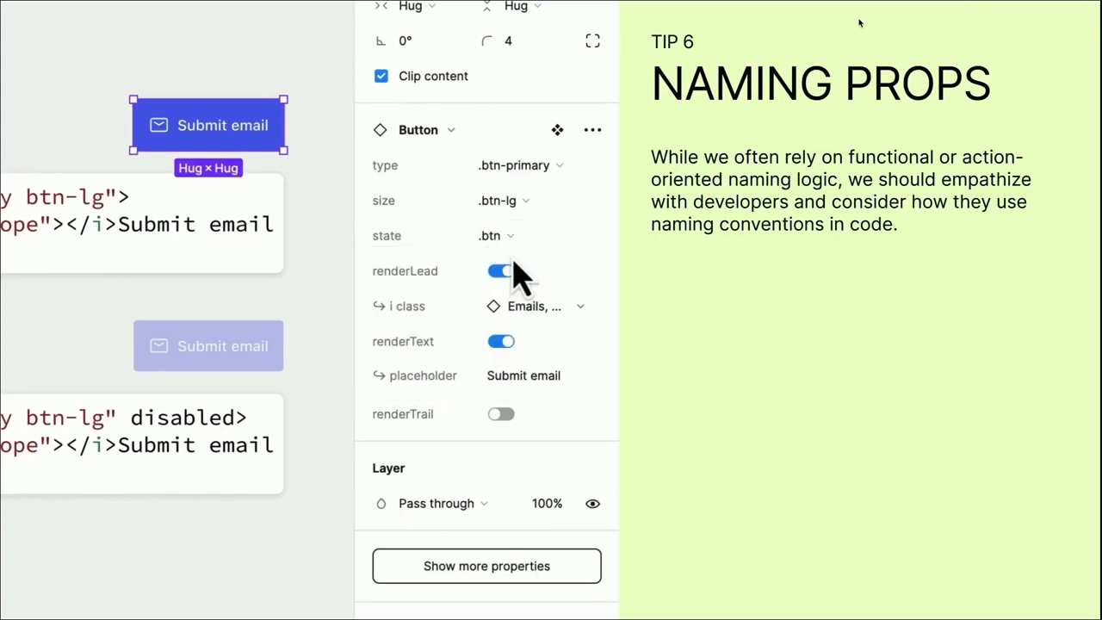
pyautogui.click(207, 345)
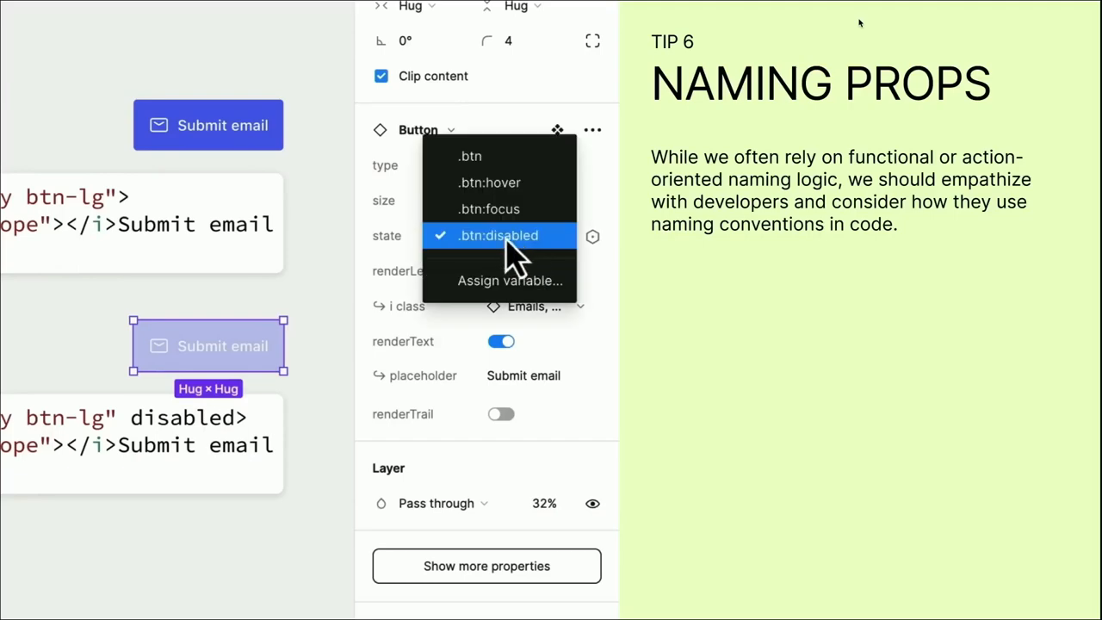
pyautogui.click(498, 235)
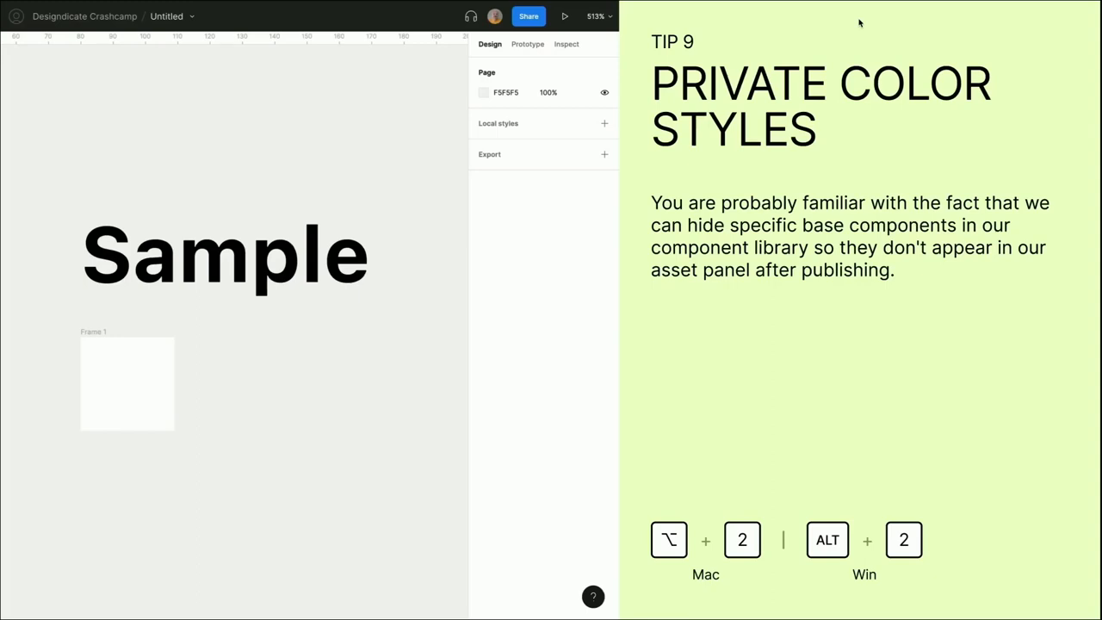
# Start editing the description text style's name in Local styles.
pyautogui.click(224, 254)
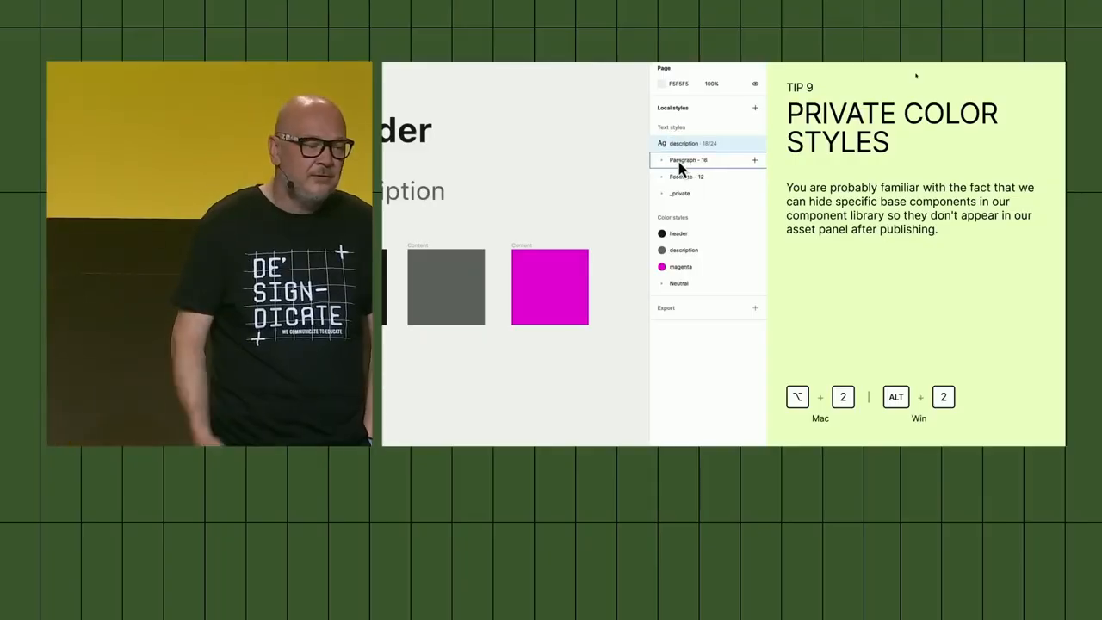
pyautogui.doubleClick(698, 143)
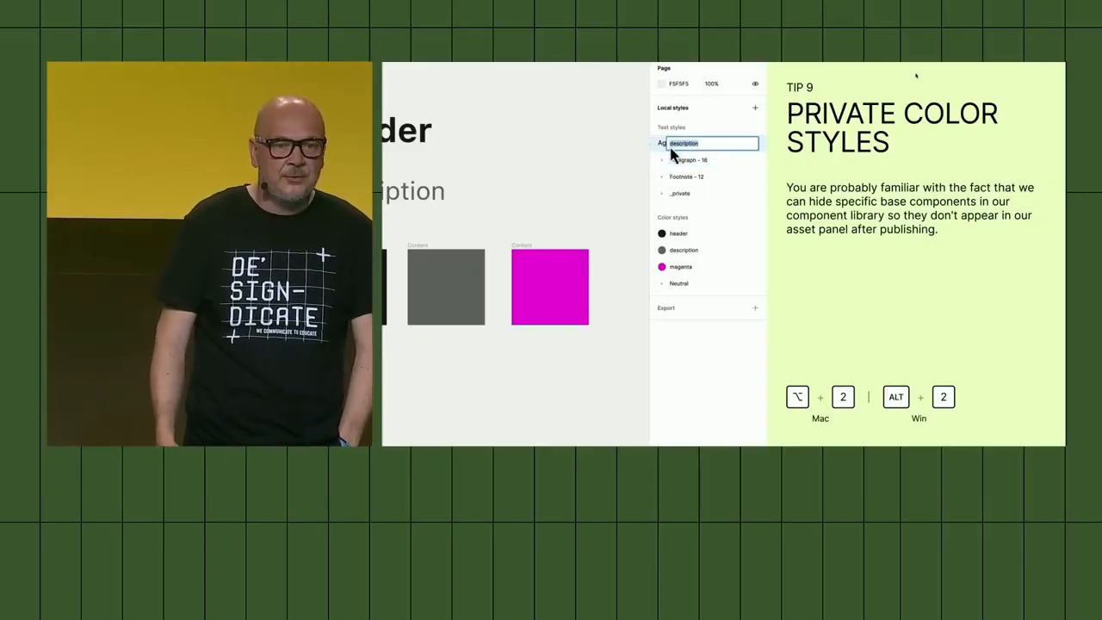